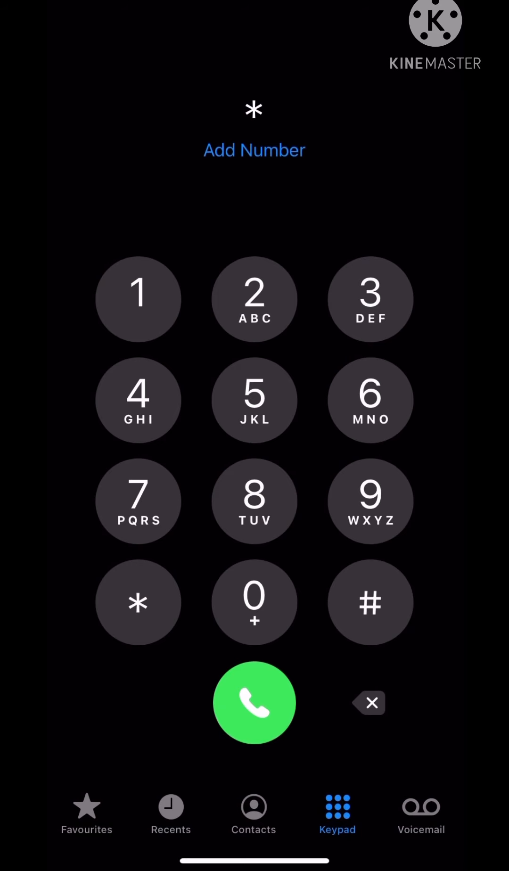
# Dial the *303 MTN MoMo USSD code to bring up the main service menu.
pyautogui.click(371, 299)
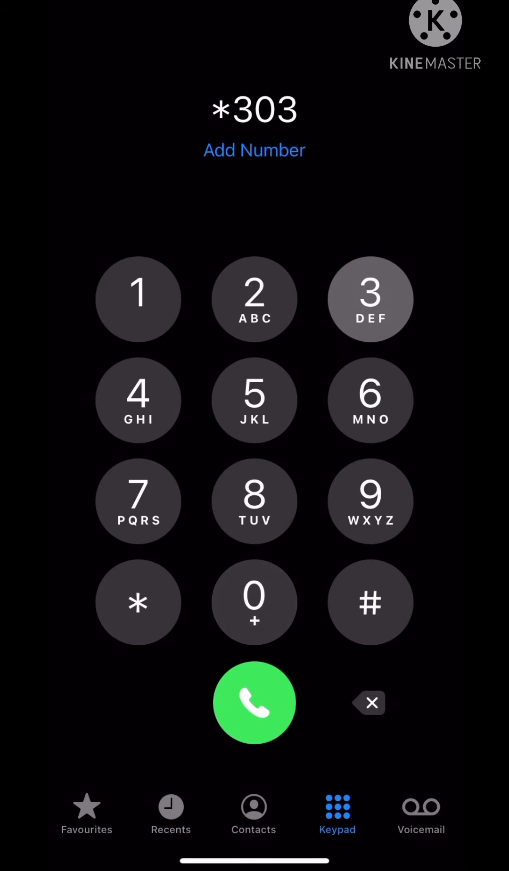
pyautogui.click(254, 702)
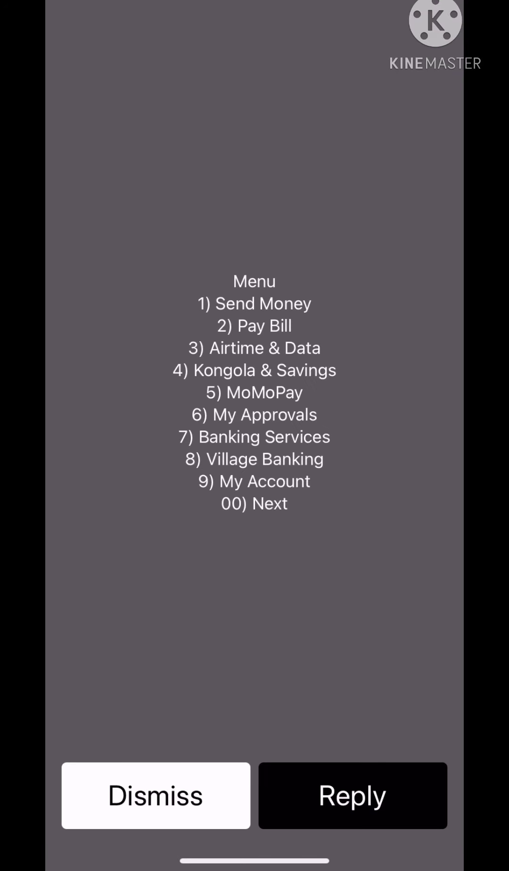
# Reply 4 for Kongola & Savings, then Savings and 1 for Patumba to reach its plan menu.
pyautogui.click(353, 795)
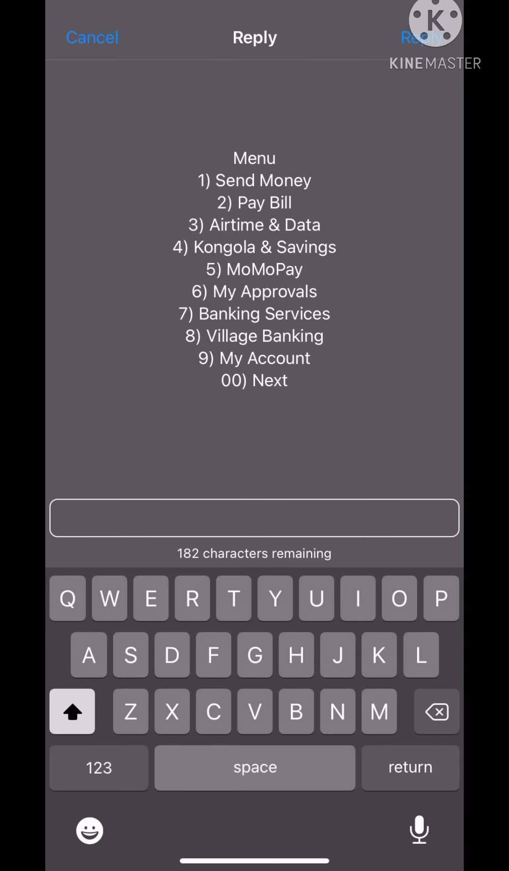
pyautogui.write('4')
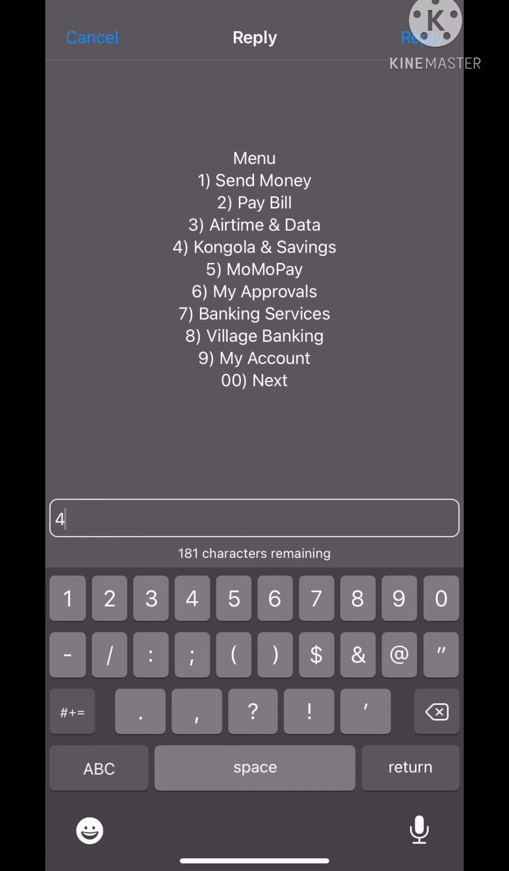
pyautogui.click(421, 37)
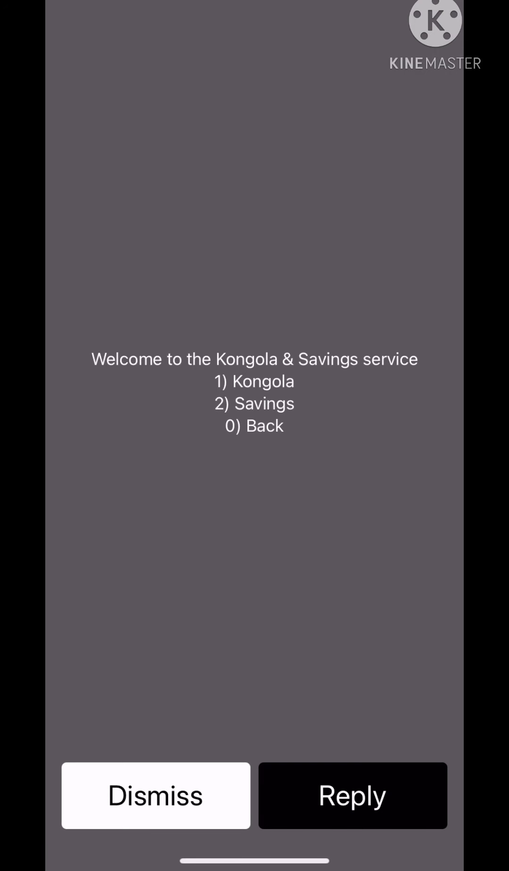
pyautogui.click(353, 795)
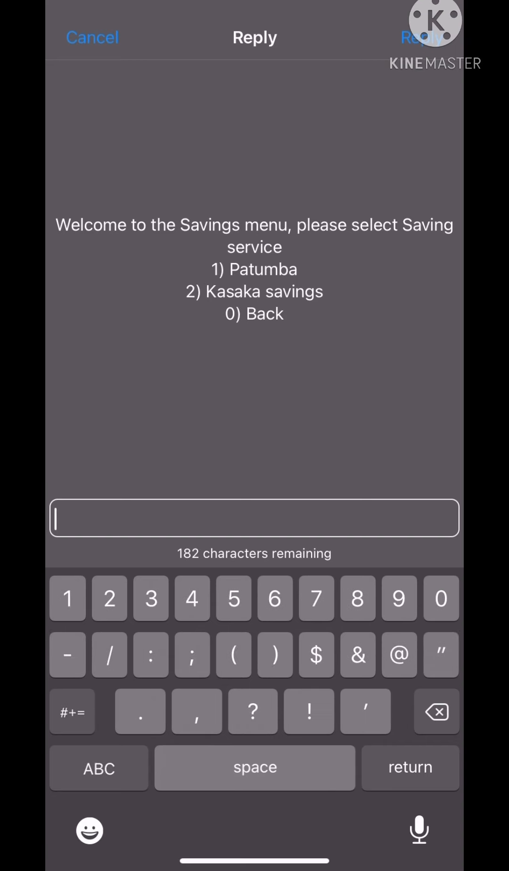
pyautogui.click(69, 603)
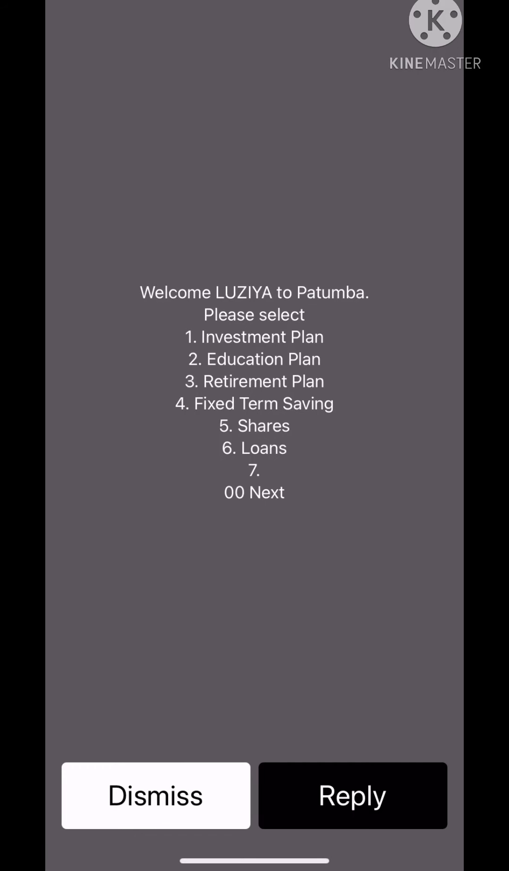
# Reply 00 to view Patumba's second page, then dismiss the session back to the dialler.
pyautogui.click(353, 794)
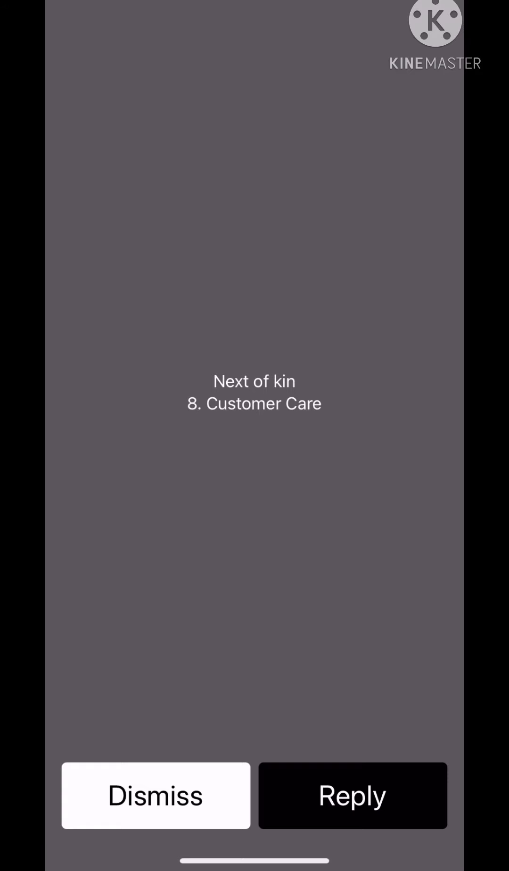
pyautogui.click(352, 796)
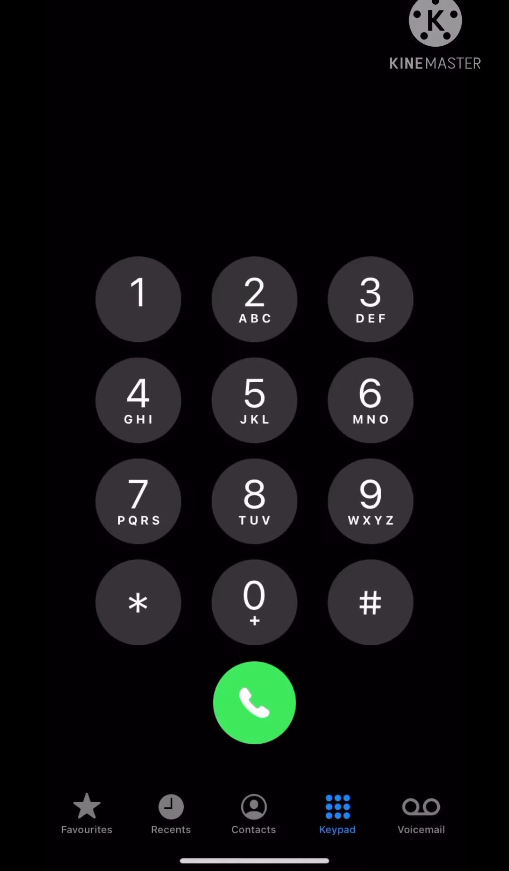
# Redial the code and reply 1 on the Patumba menu to reach Investment Plan.
pyautogui.click(255, 702)
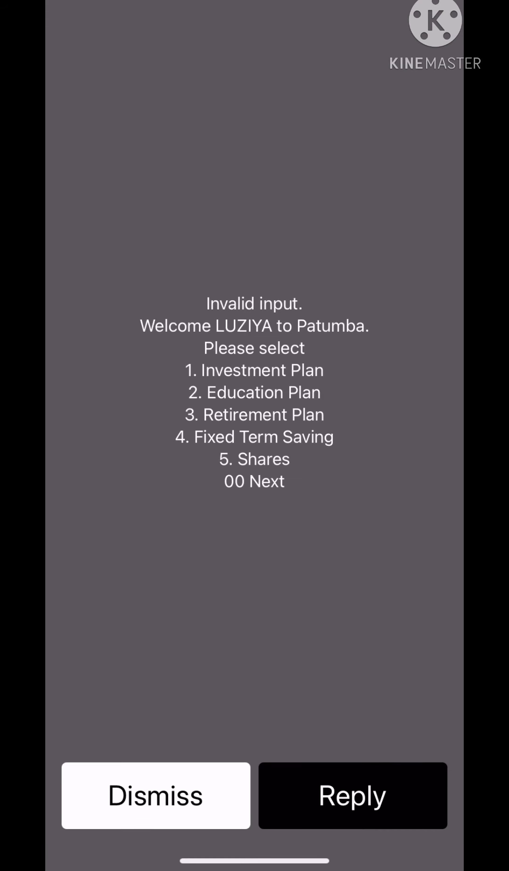
pyautogui.click(353, 796)
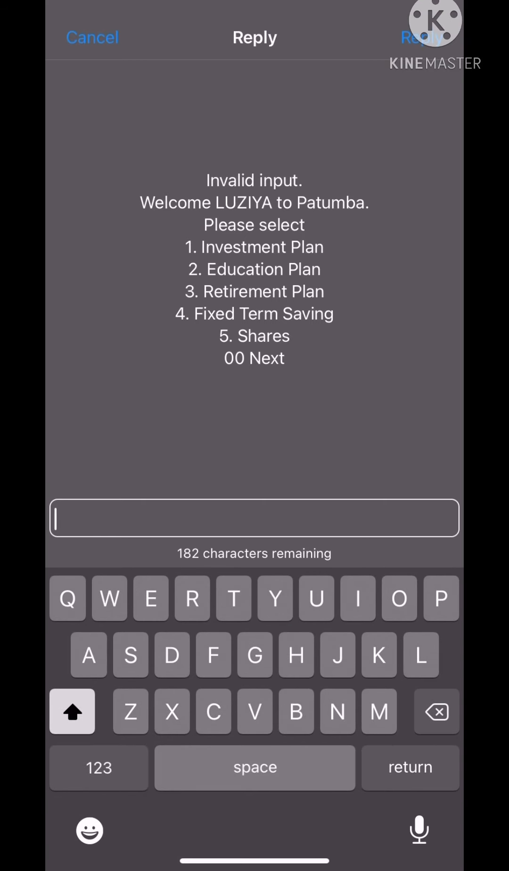
pyautogui.click(98, 768)
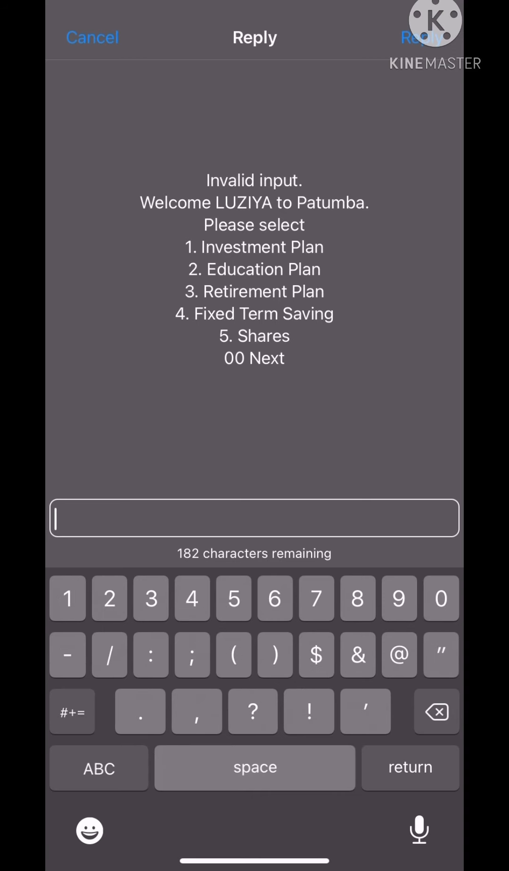
pyautogui.write('1')
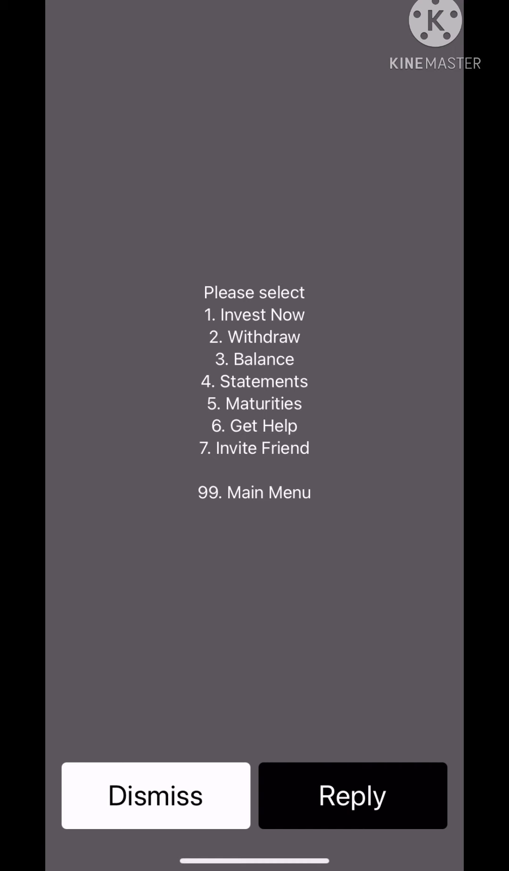
pyautogui.click(353, 795)
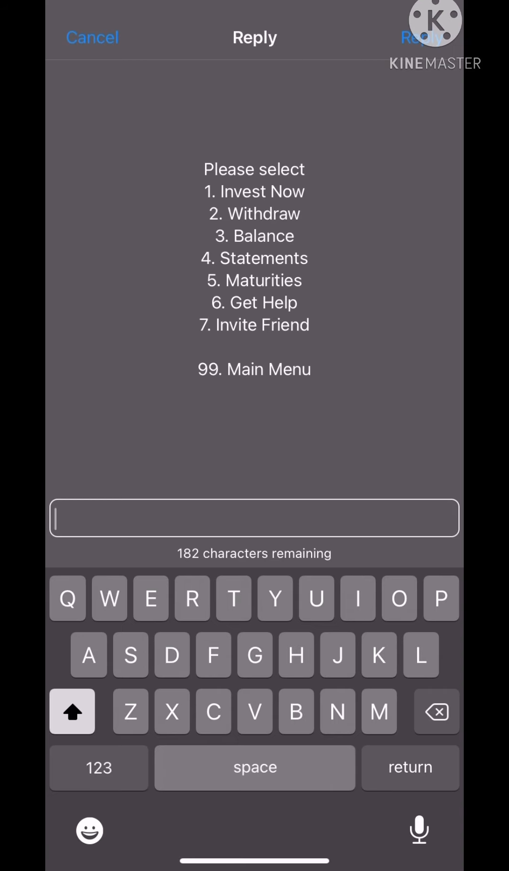
pyautogui.write('99')
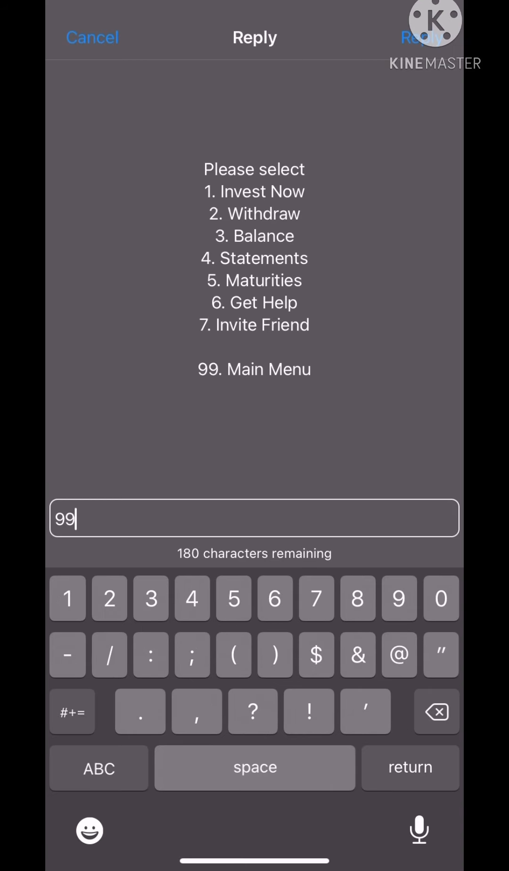
pyautogui.click(420, 36)
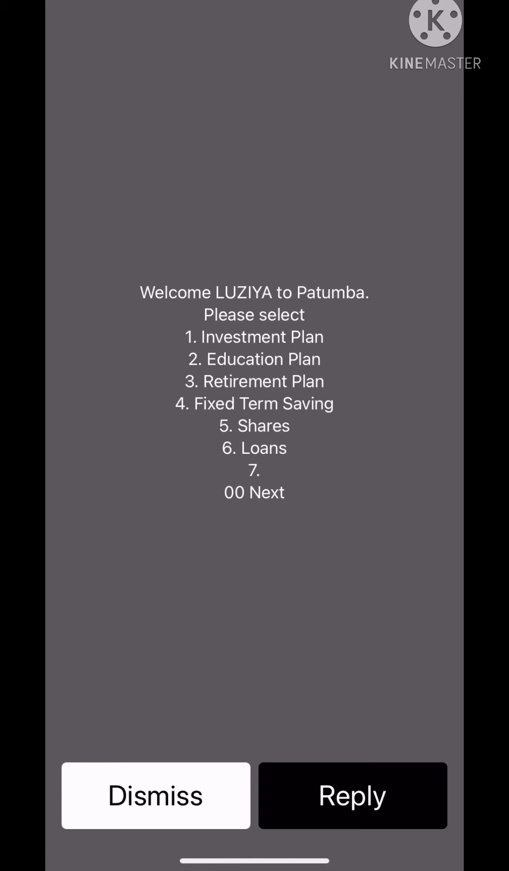
pyautogui.click(353, 796)
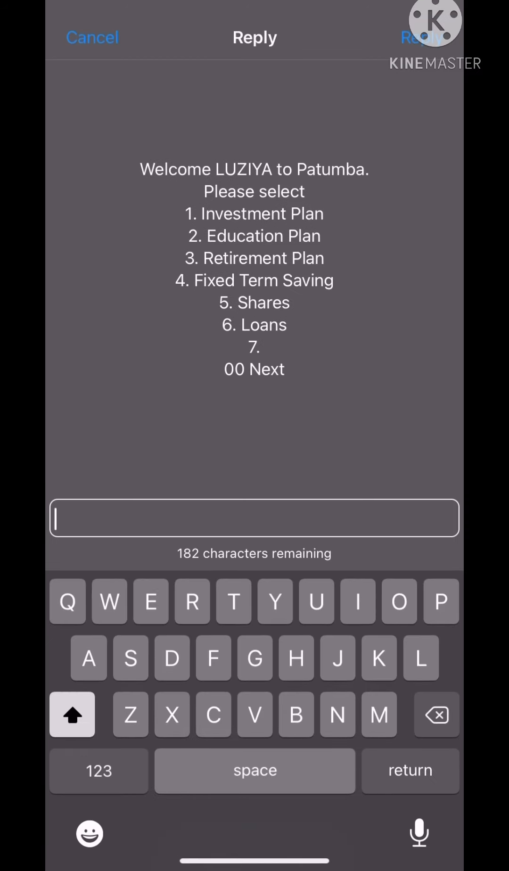
pyautogui.write('1')
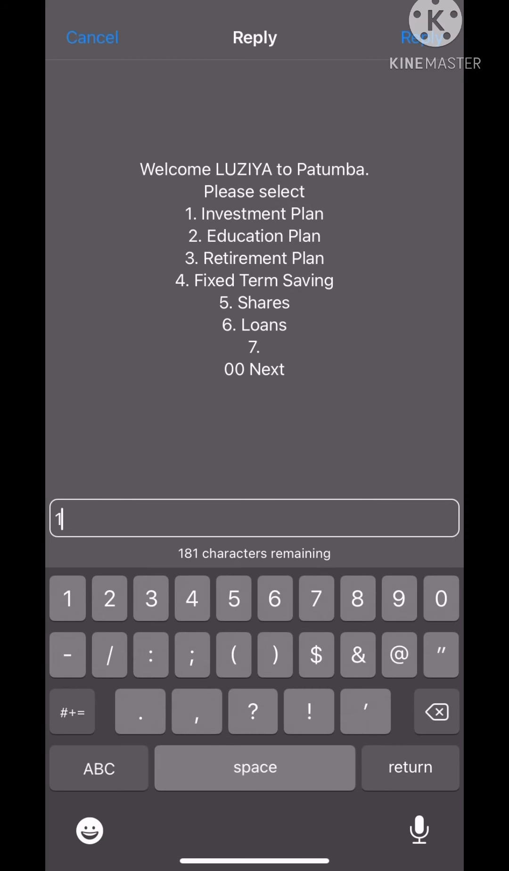
pyautogui.click(419, 38)
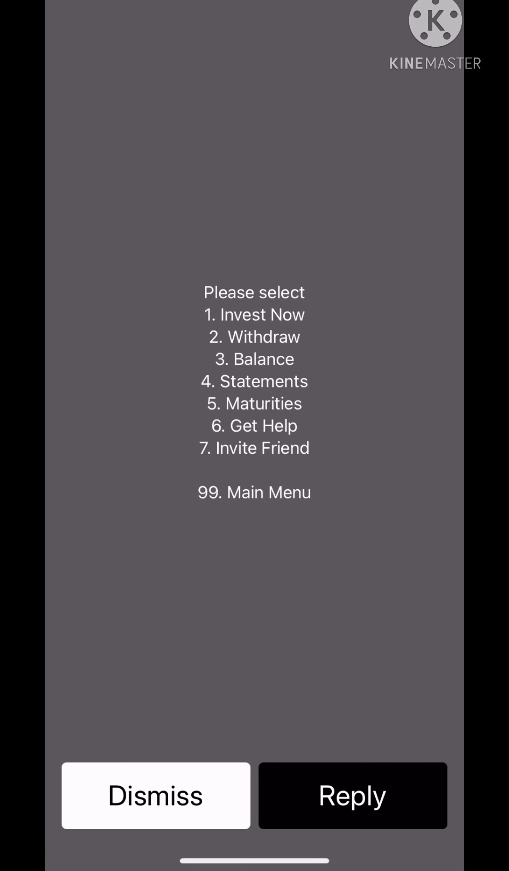
# Reply 1 for Invest Now to get the tenure list from 91 days to 2 years.
pyautogui.click(352, 796)
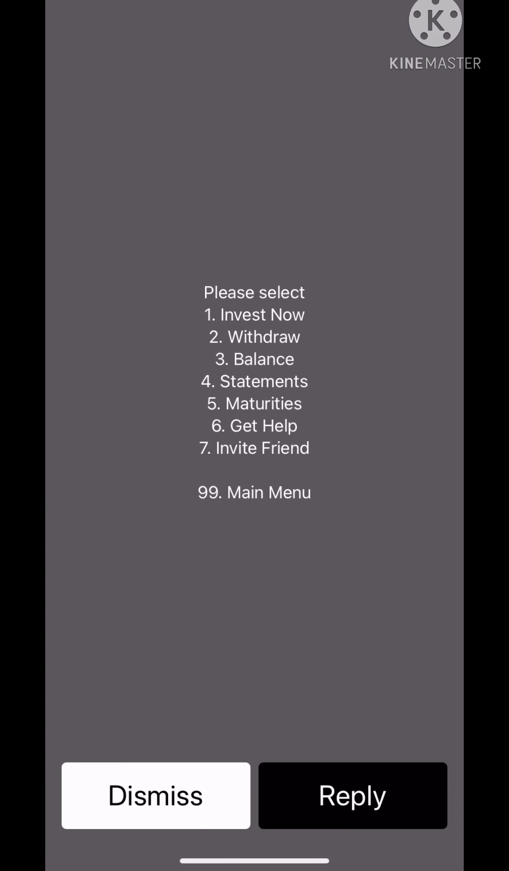
pyautogui.click(352, 795)
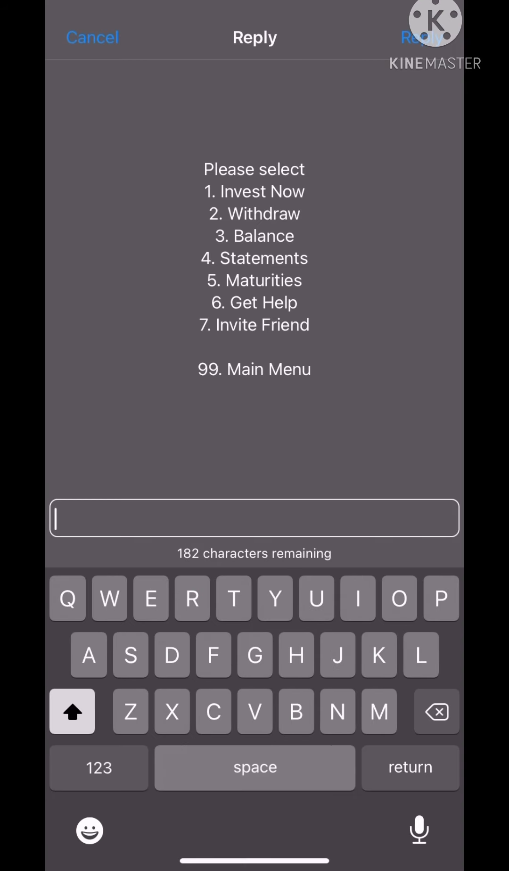
pyautogui.write('1')
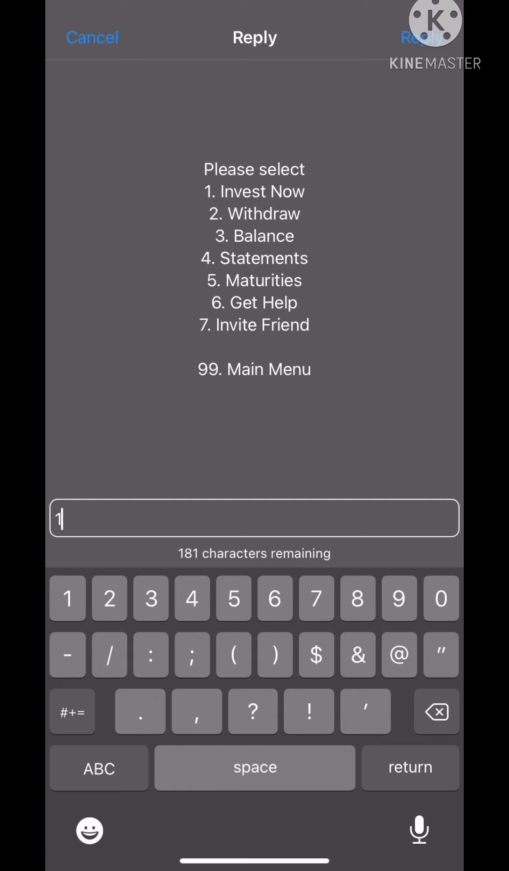
pyautogui.click(416, 36)
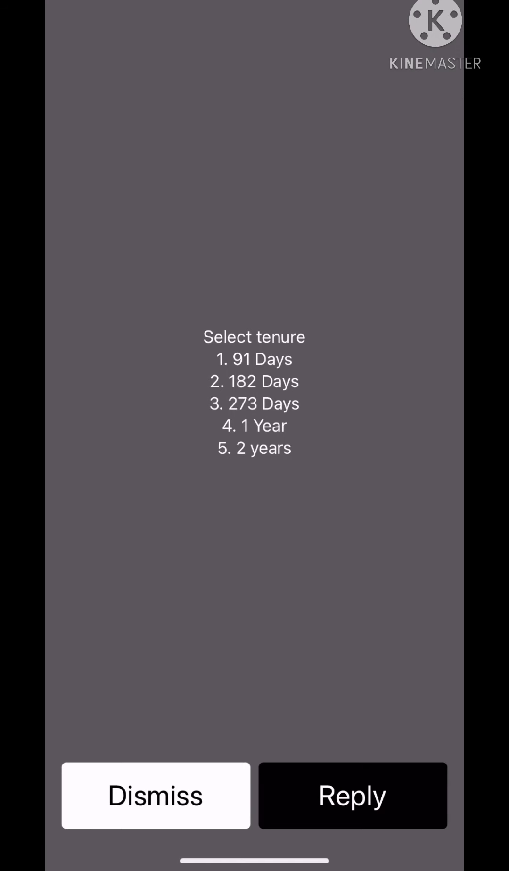
# Reply with the chosen tenure number so the service asks for the amount.
pyautogui.click(353, 796)
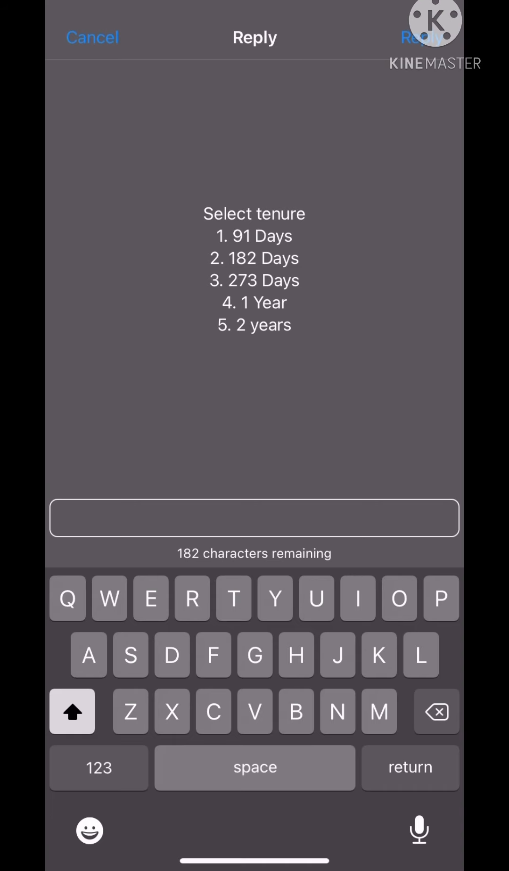
pyautogui.click(254, 523)
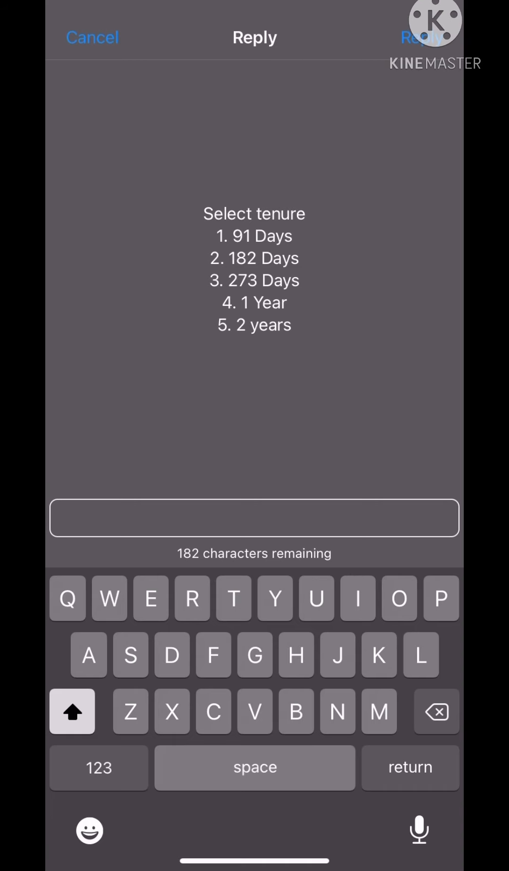
pyautogui.click(98, 768)
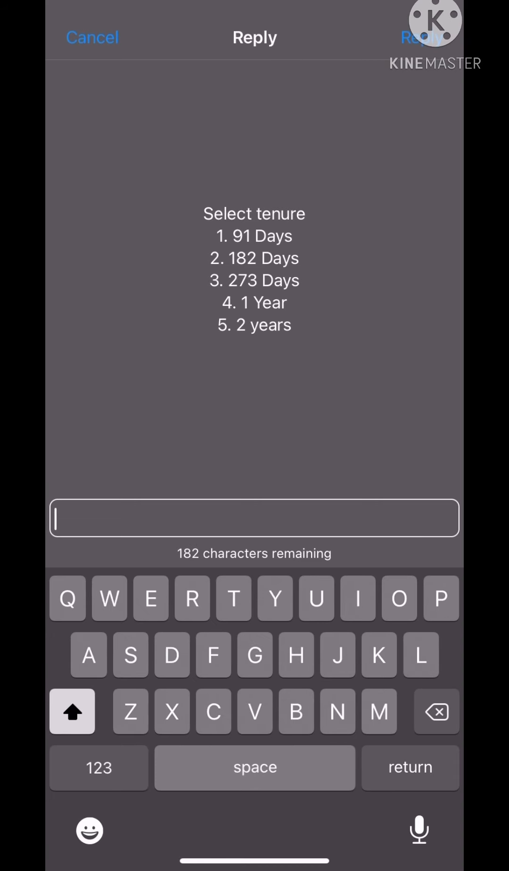
pyautogui.click(97, 768)
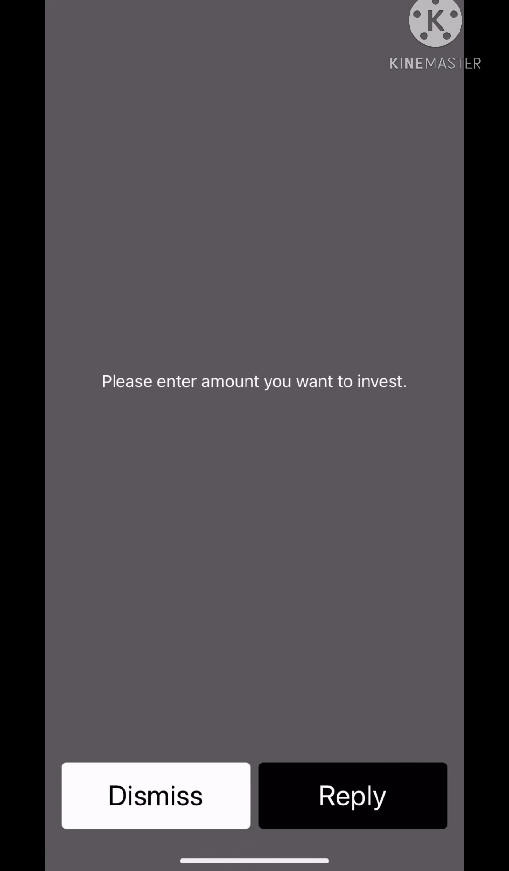
# Send 5 as the amount and acknowledge the ZMW 5.00 debit notice to reach approval.
pyautogui.click(353, 796)
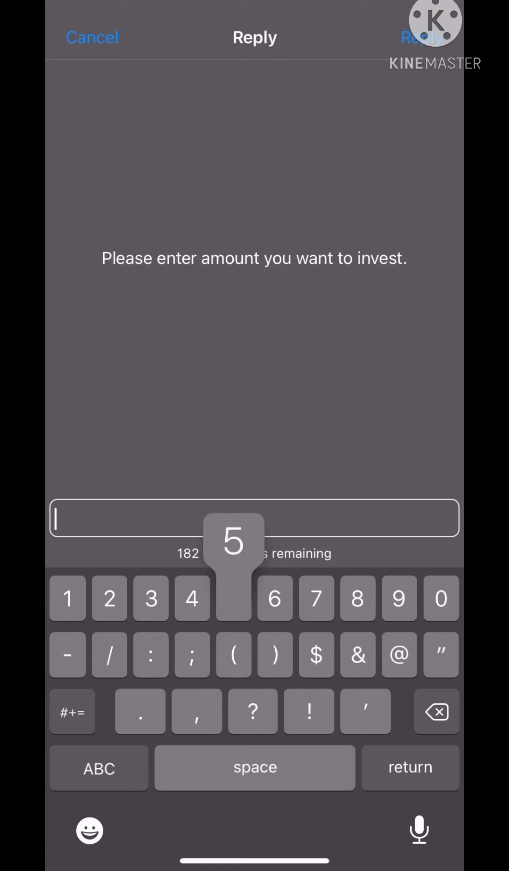
pyautogui.write('5')
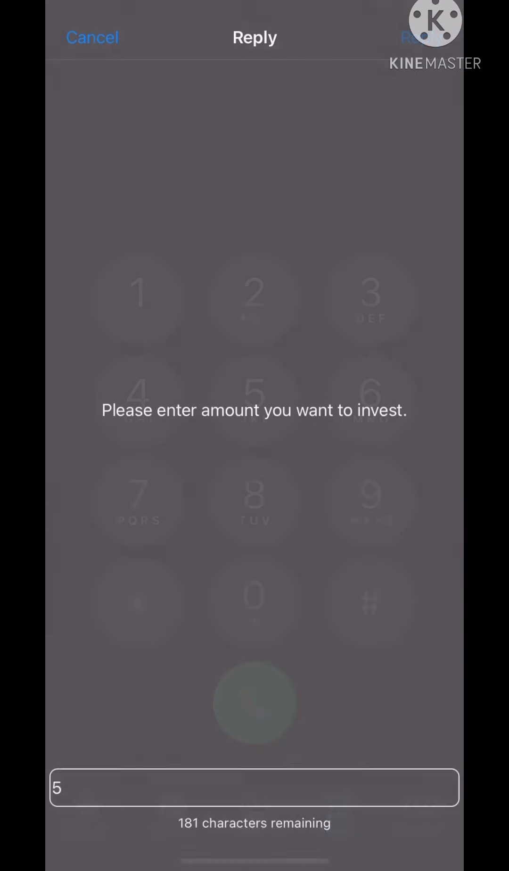
pyautogui.click(419, 37)
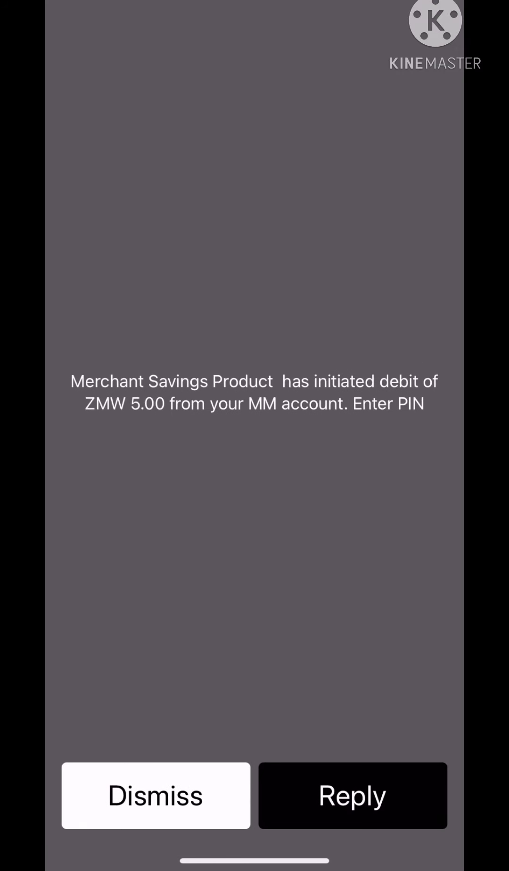
pyautogui.click(351, 796)
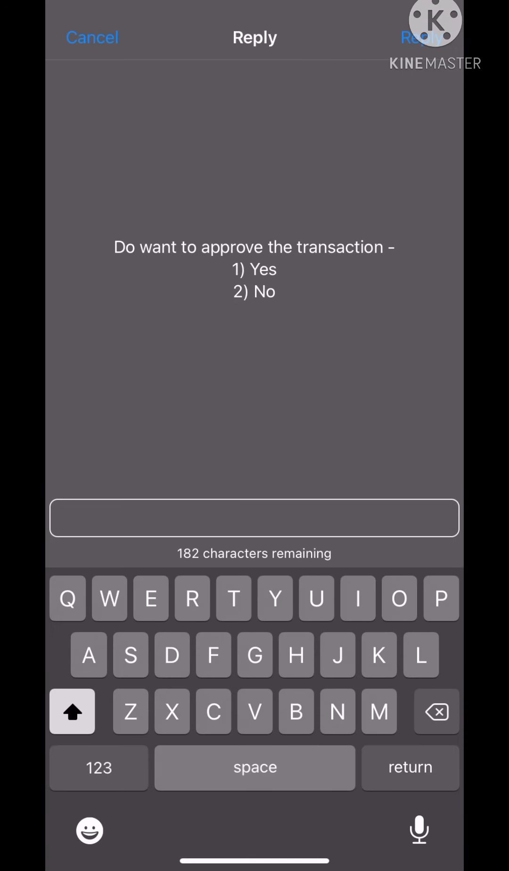